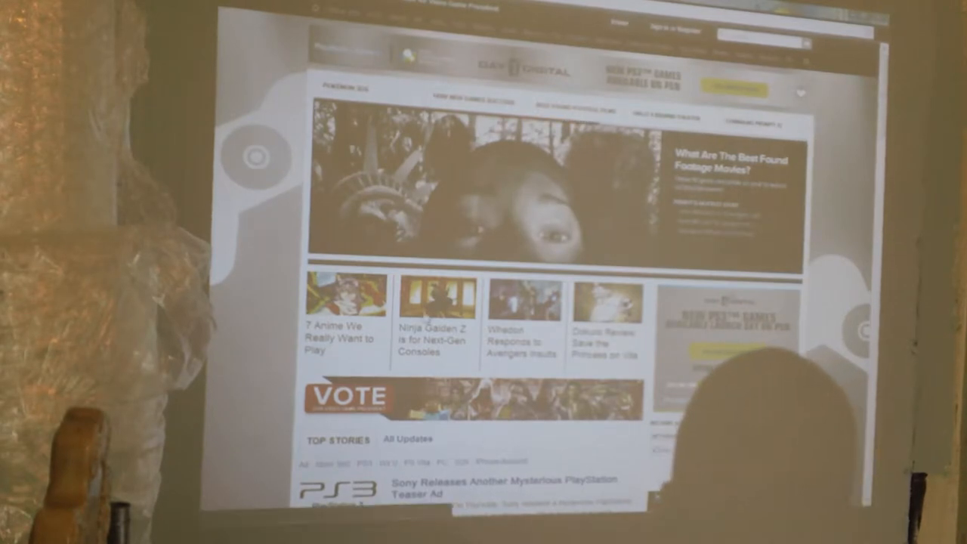
Read the 'Yaiba: Ninja Gaiden Z is for Next-Gen Consoles' article from the home page down to its end.
click(430, 332)
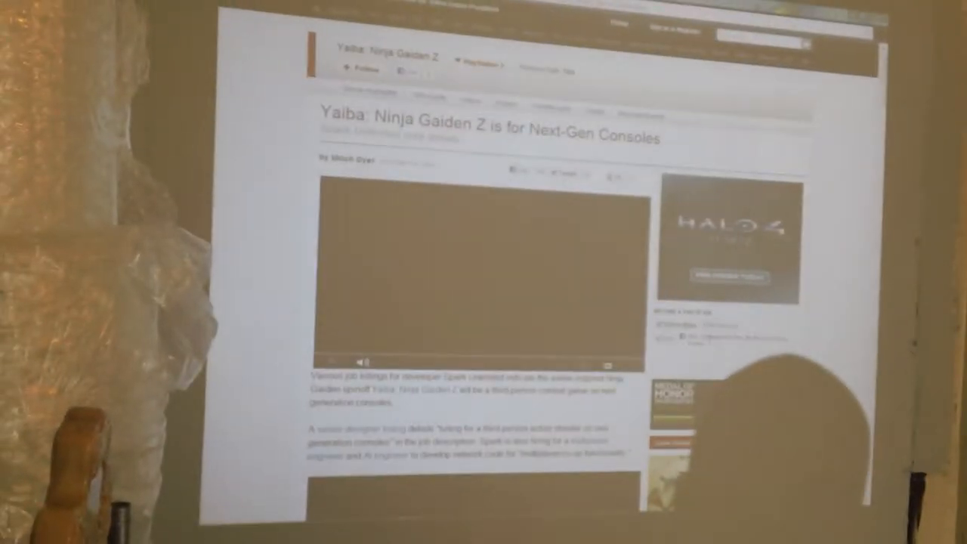
scroll(down, 3)
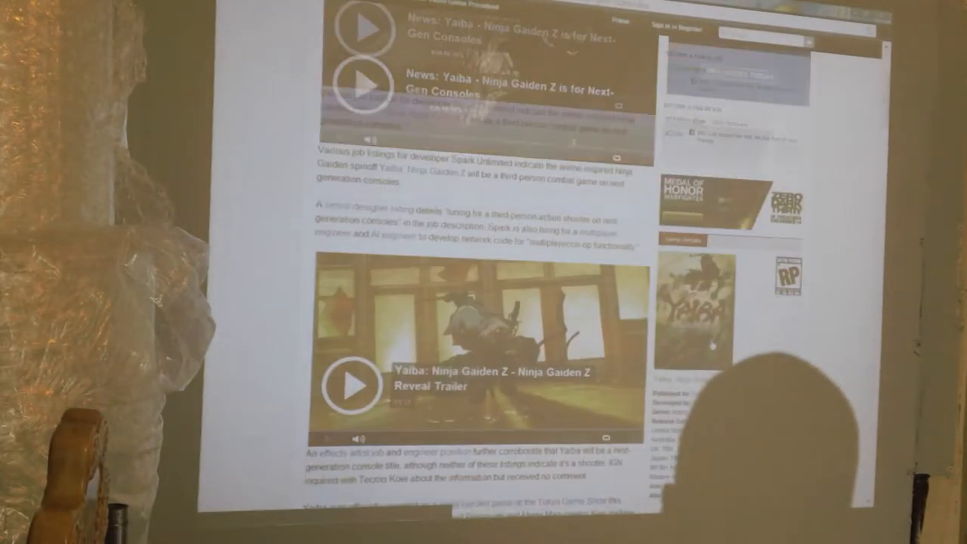
scroll(down, 3)
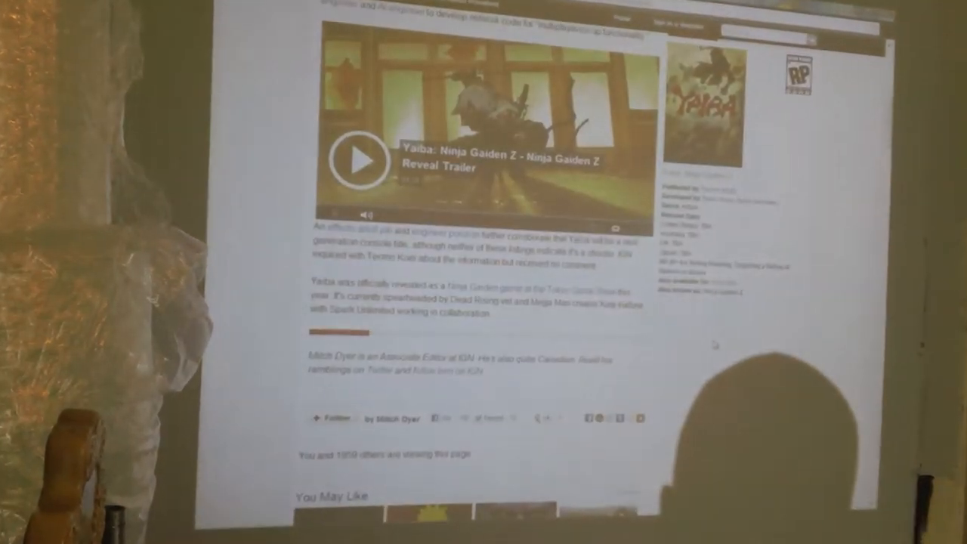
scroll(down, 3)
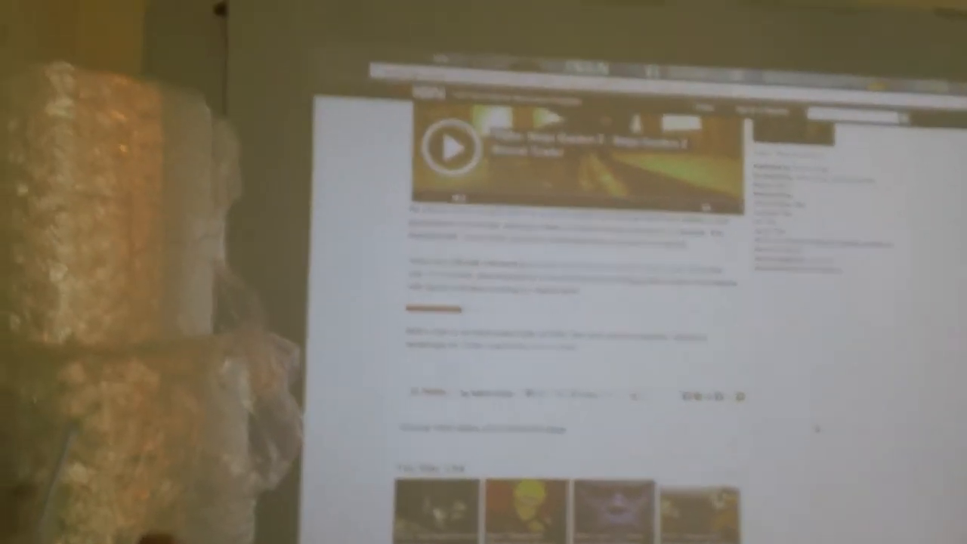
scroll(down, 3)
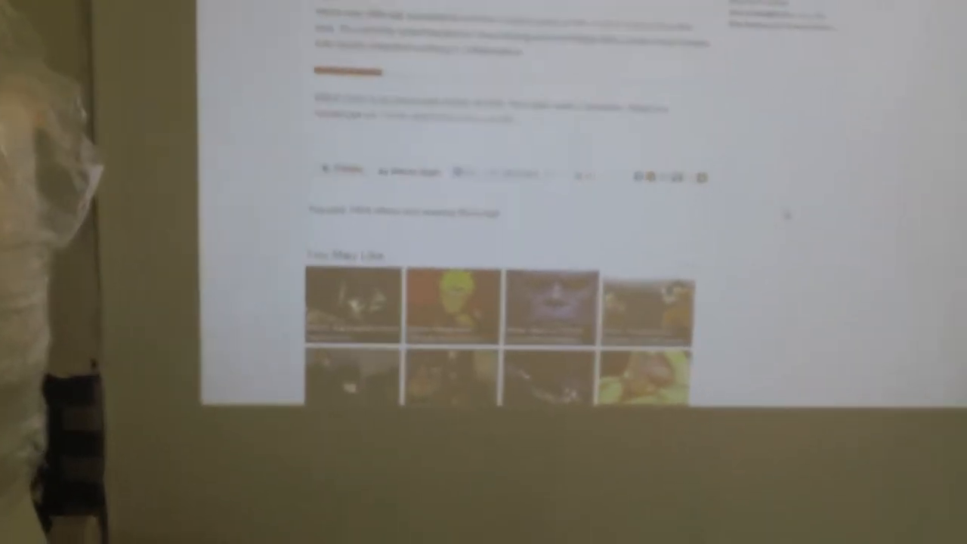
scroll(down, 3)
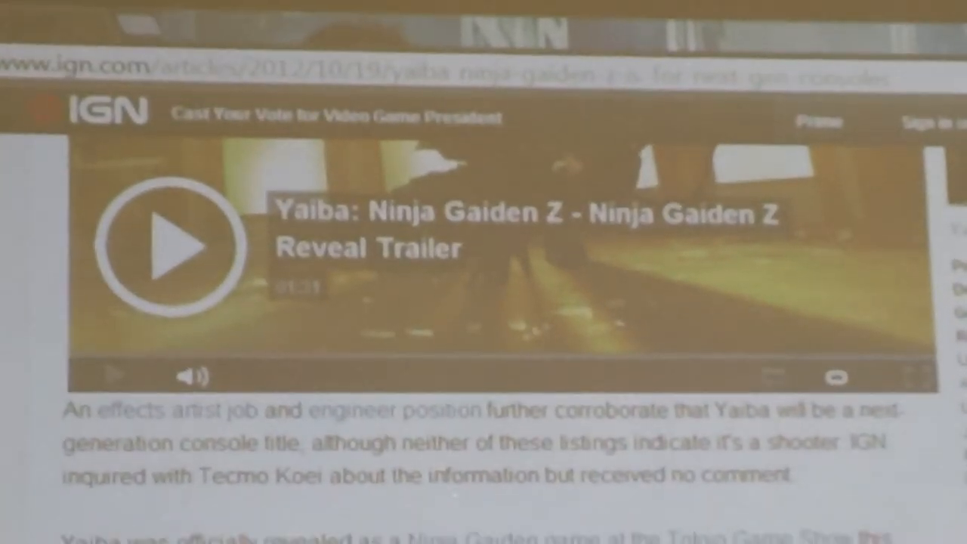
scroll(down, 3)
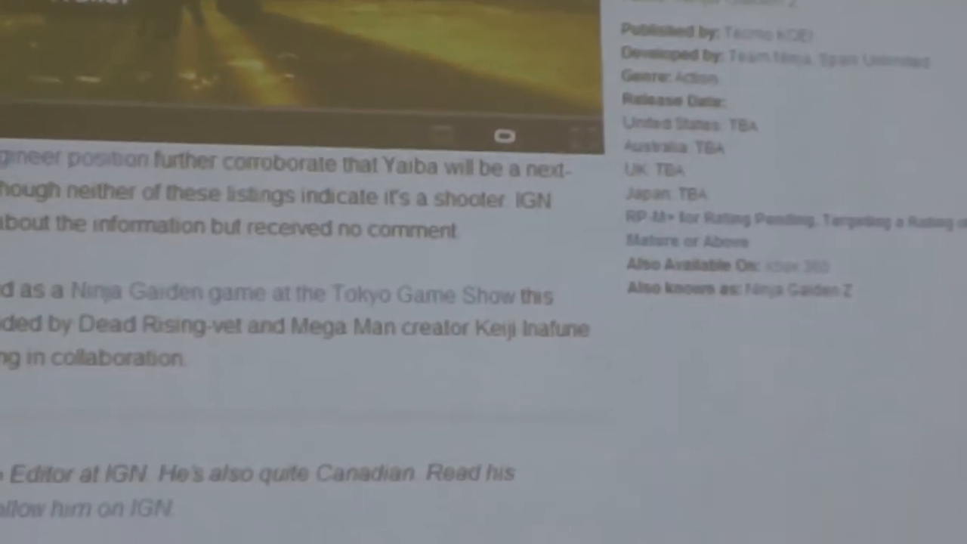
scroll(down, 3)
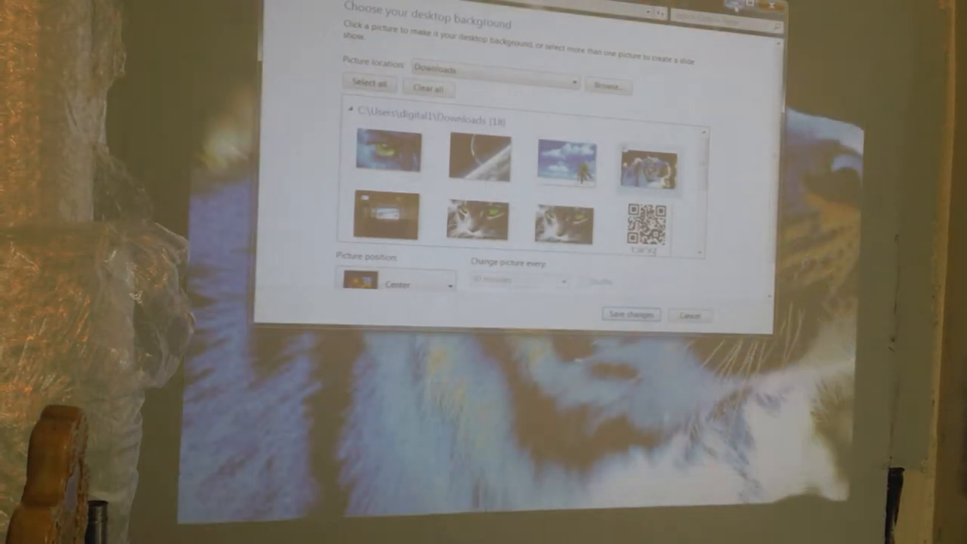
Save changes in the Desktop Background window to keep the tiger photo as wallpaper.
click(630, 314)
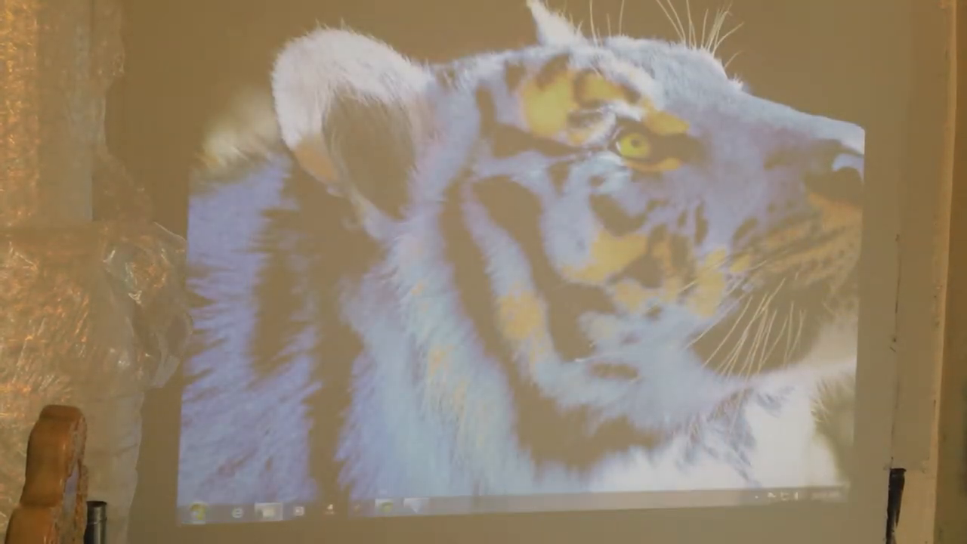